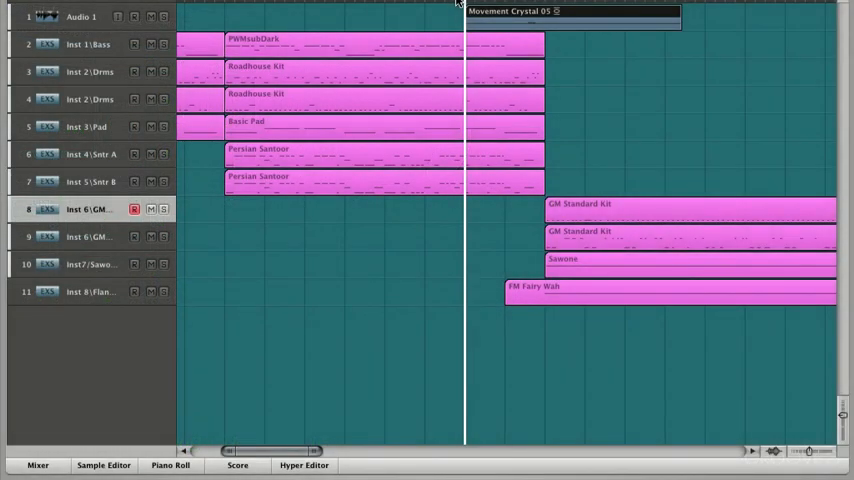
{"action": "mouse_move", "coordinate": [340, 184]}
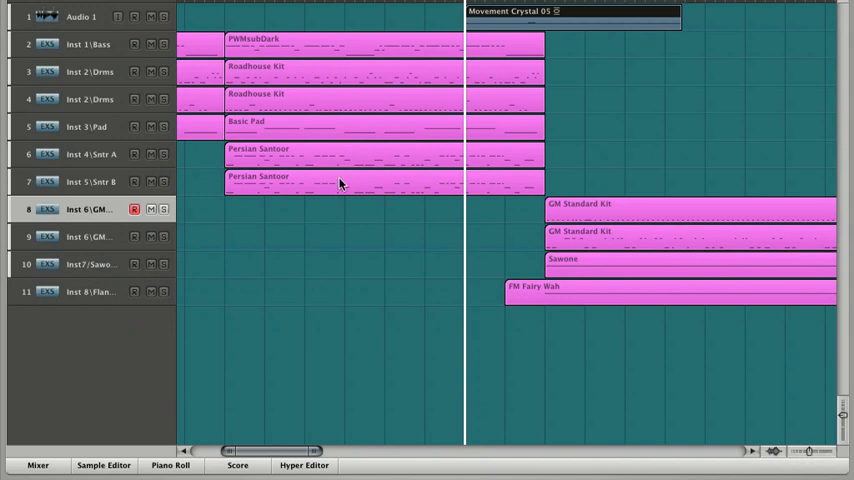
{"action": "mouse_move", "coordinate": [394, 166]}
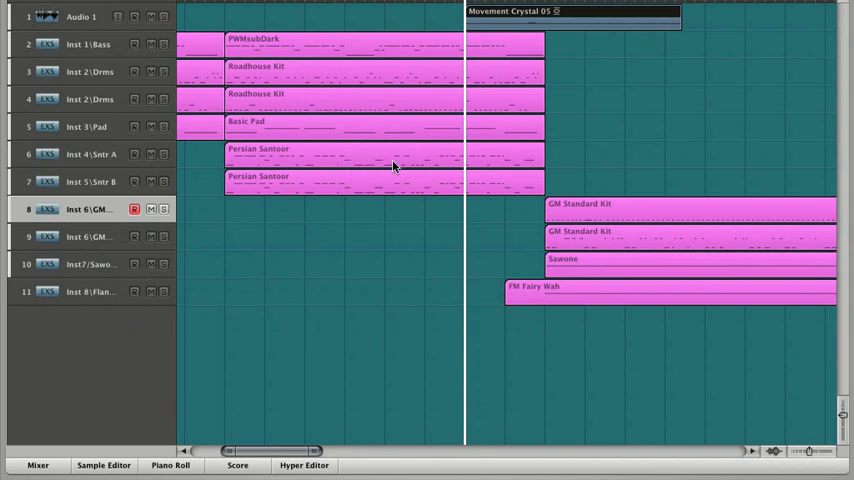
{"action": "mouse_move", "coordinate": [604, 152]}
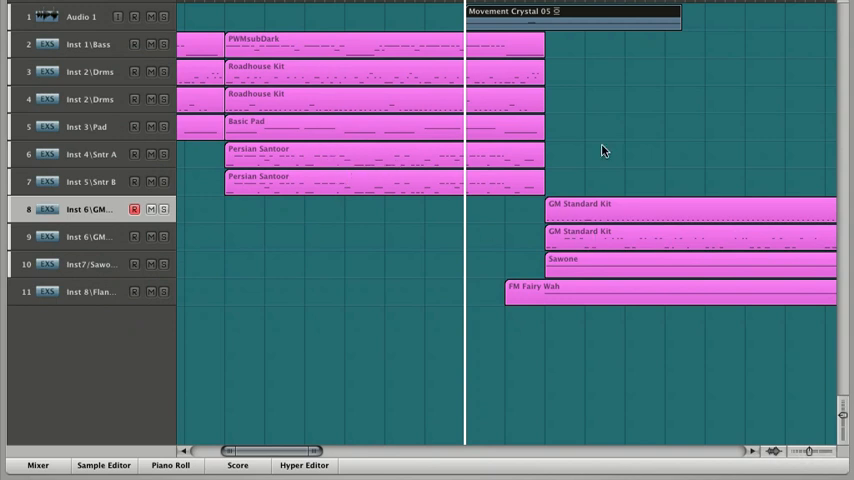
{"action": "mouse_move", "coordinate": [78, 222]}
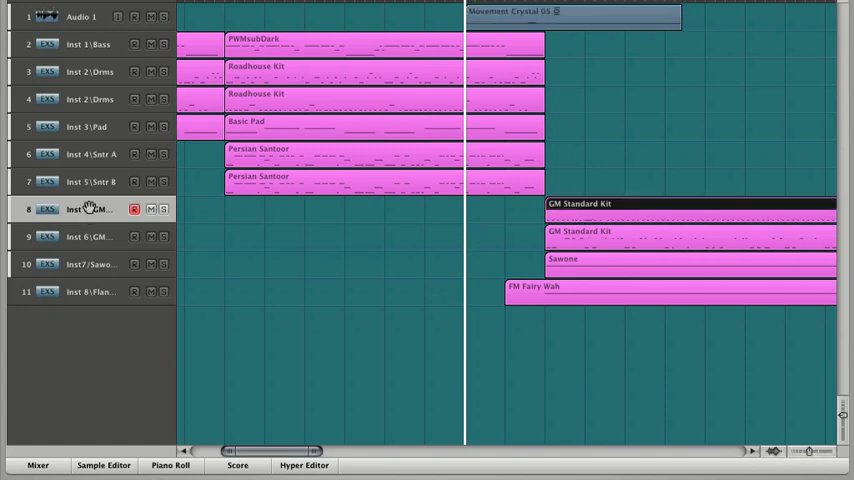
- Add an audio track and two Persian Santoor instrument tracks to the arrangement
{"action": "left_click", "coordinate": [36, 468]}
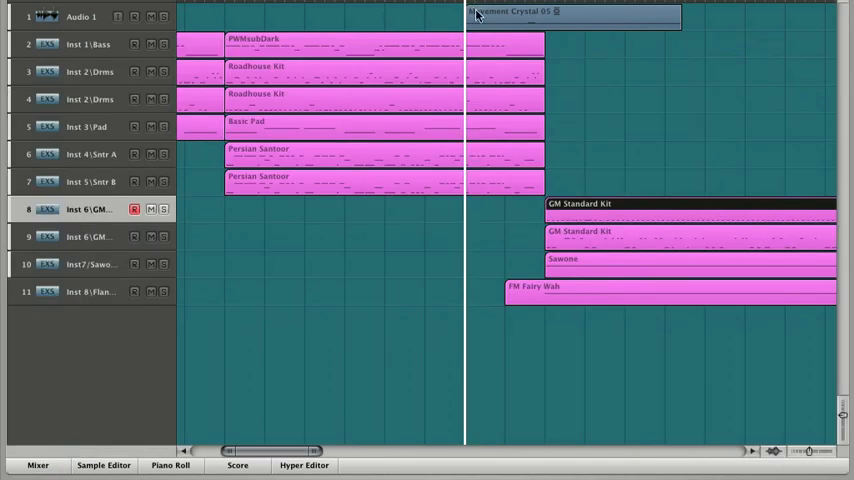
{"action": "mouse_move", "coordinate": [636, 18]}
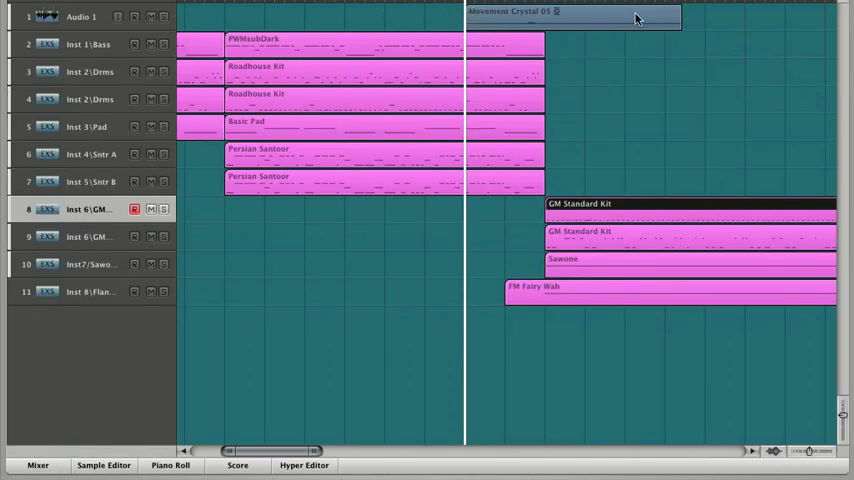
{"action": "mouse_move", "coordinate": [502, 108]}
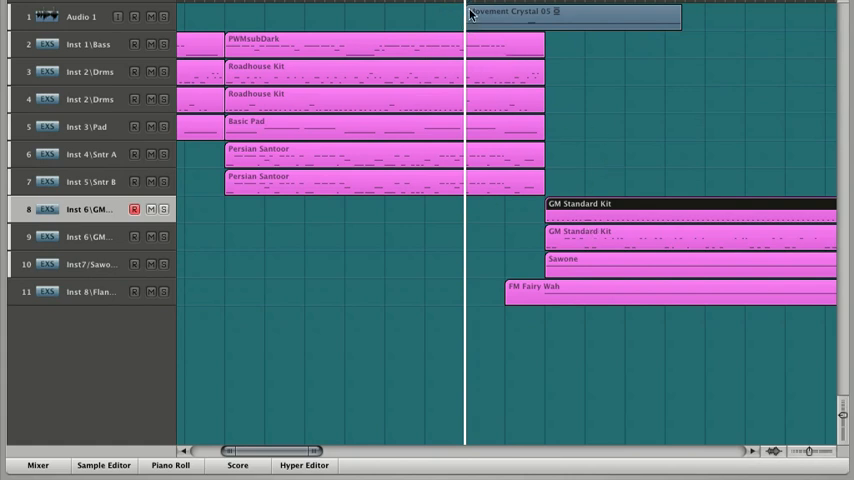
{"action": "mouse_move", "coordinate": [620, 208]}
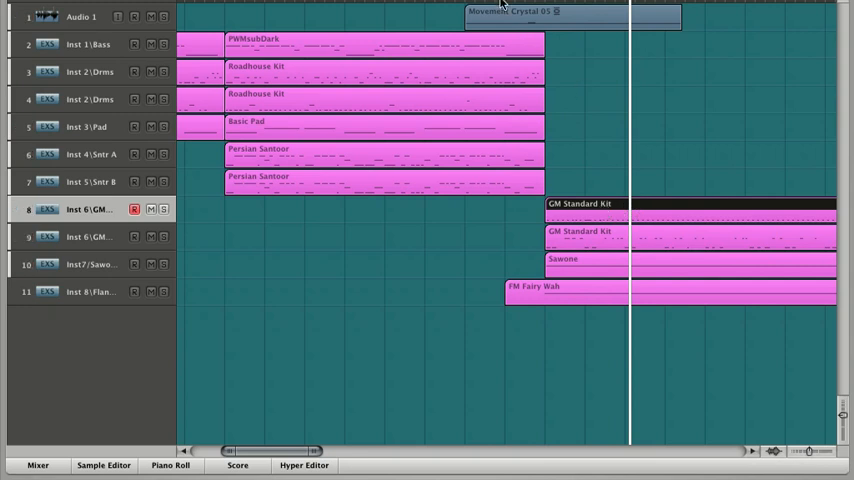
{"action": "mouse_move", "coordinate": [512, 152]}
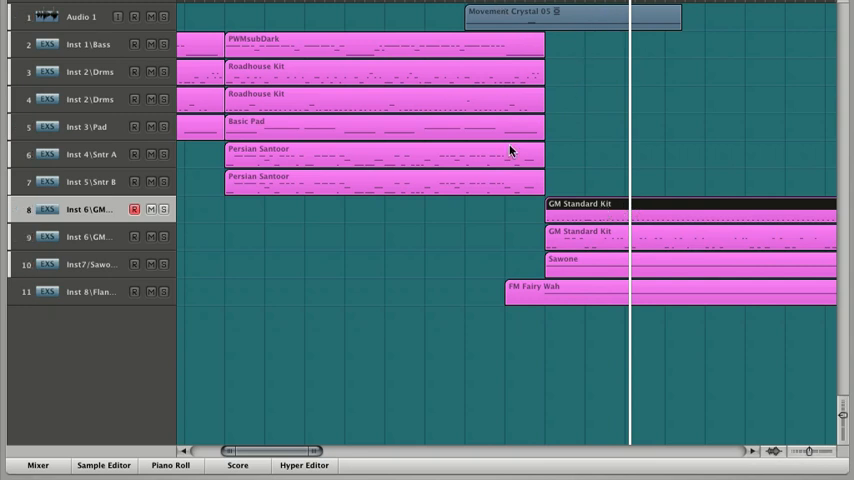
{"action": "mouse_move", "coordinate": [84, 164]}
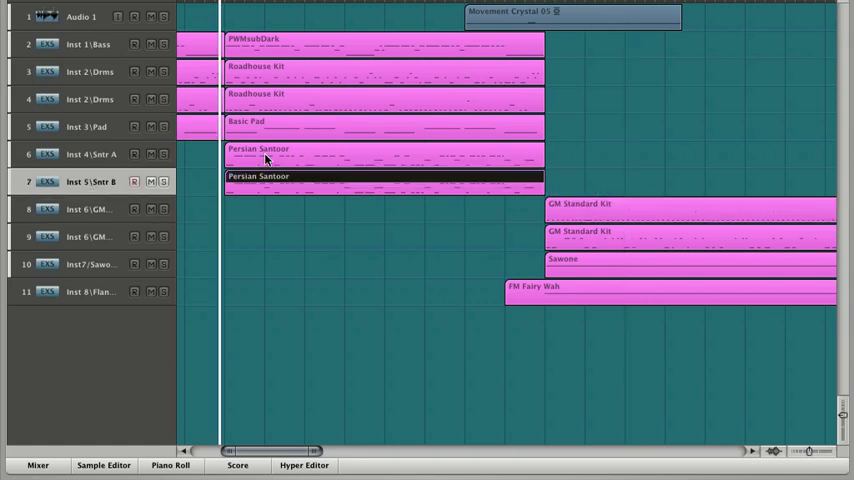
{"action": "left_click", "coordinate": [384, 184]}
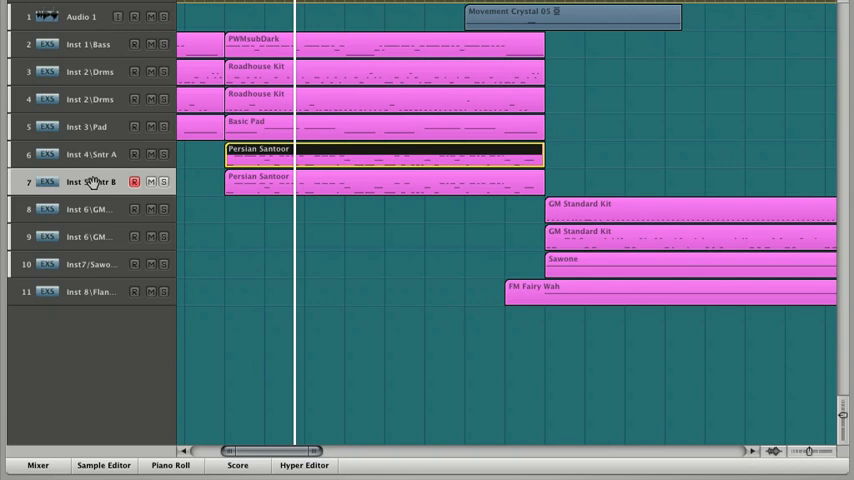
{"action": "mouse_move", "coordinate": [96, 180]}
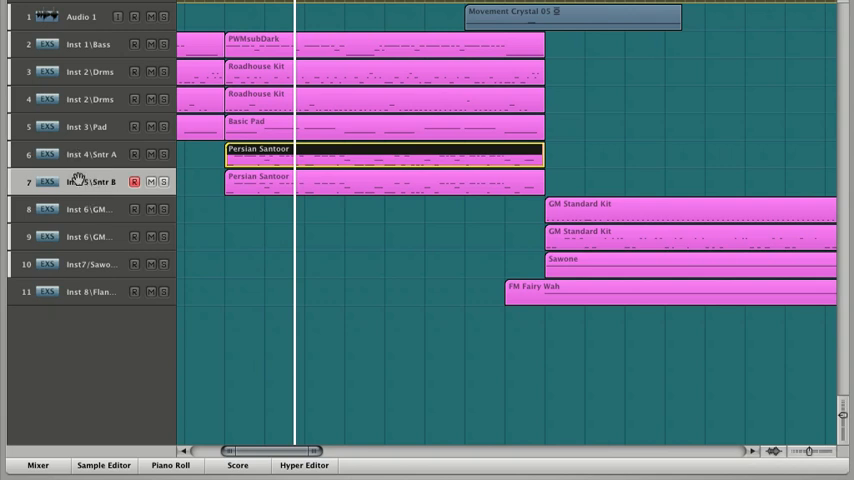
{"action": "mouse_move", "coordinate": [244, 224]}
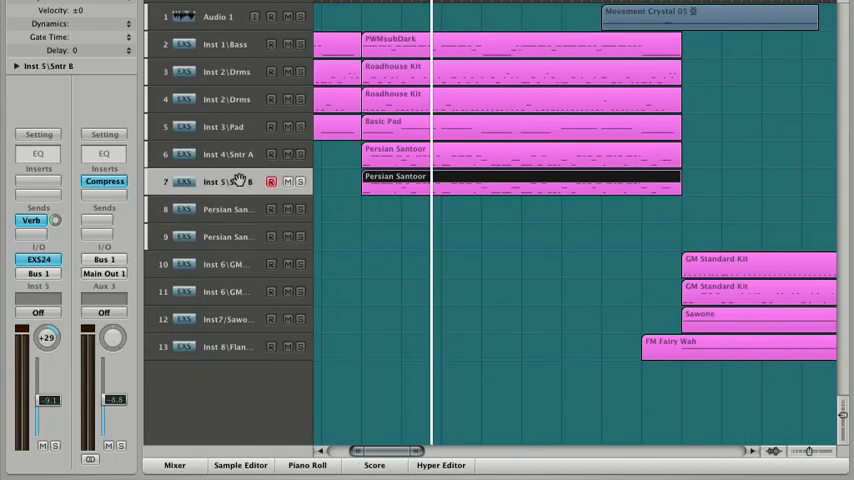
{"action": "mouse_move", "coordinate": [224, 208]}
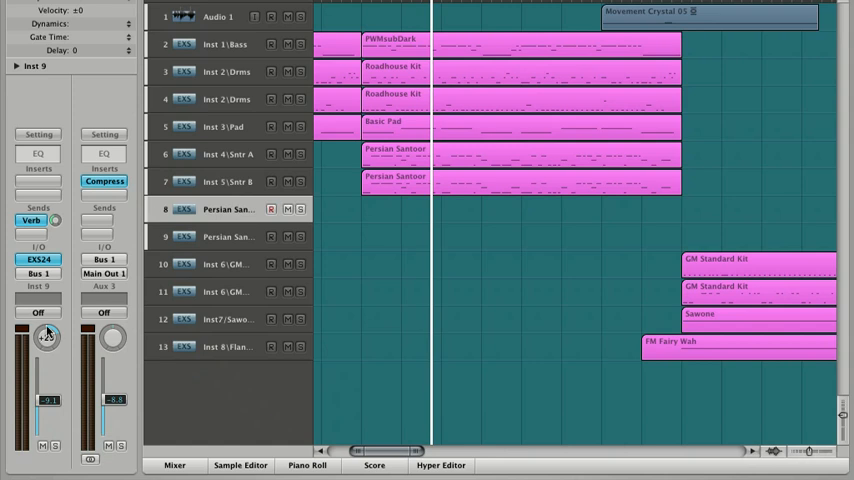
- Bring up the EXS24 Persian Santoor sampler and copy the santoor region onto the new track
{"action": "left_click", "coordinate": [36, 260]}
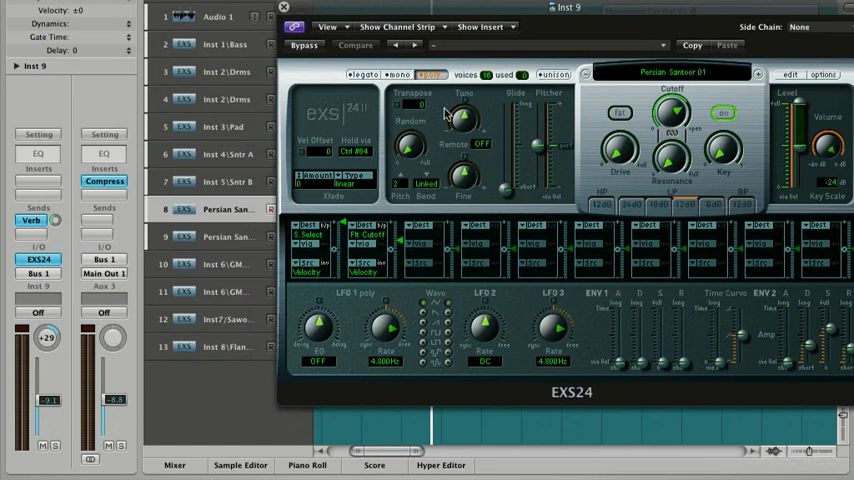
{"action": "left_click", "coordinate": [356, 46]}
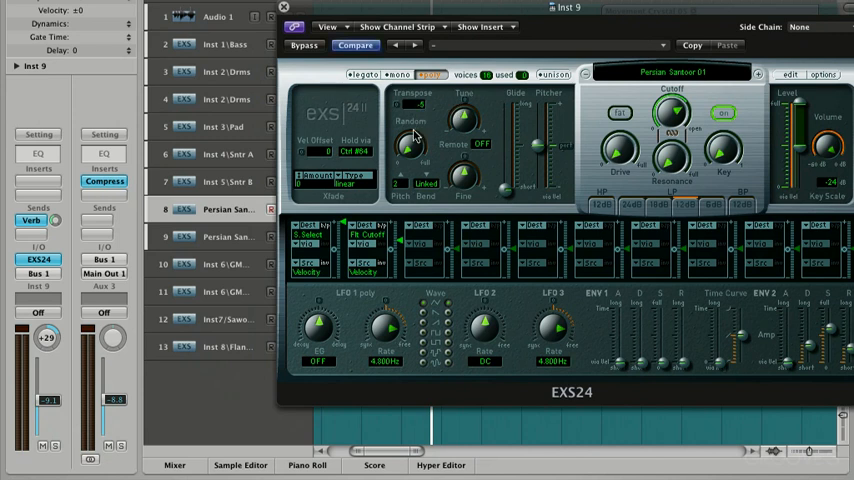
{"action": "left_click_drag", "start_coordinate": [408, 148], "coordinate": [408, 160]}
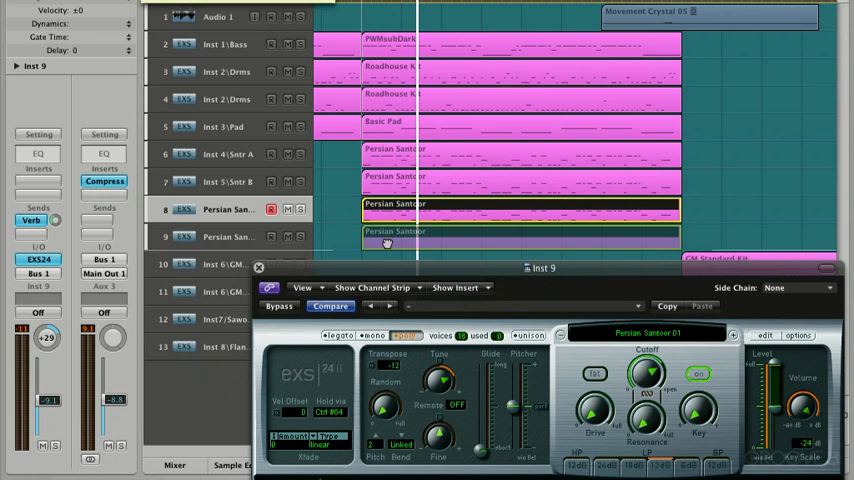
- Select the santoor regions and show the Mixer with all channel strips
{"action": "left_click", "coordinate": [234, 236]}
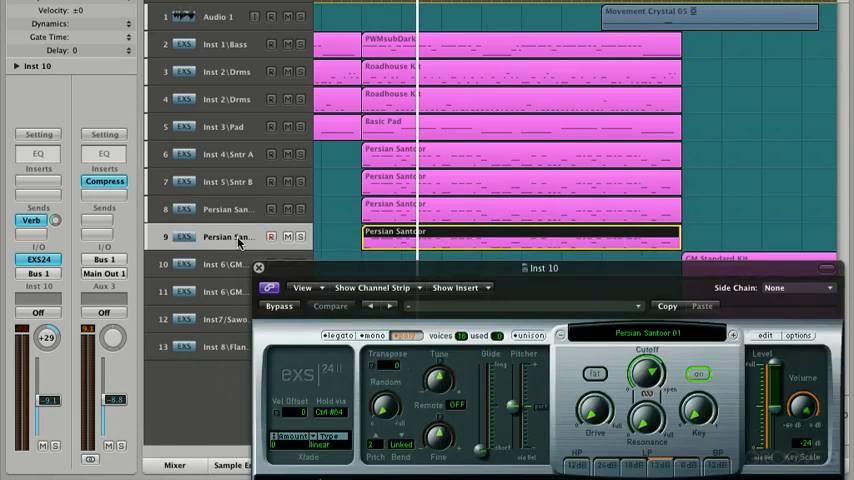
{"action": "left_click", "coordinate": [228, 208]}
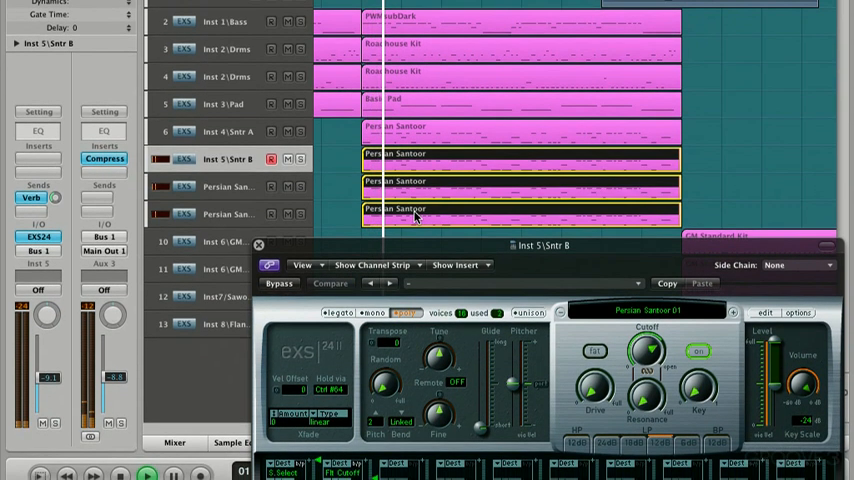
{"action": "left_click", "coordinate": [260, 244]}
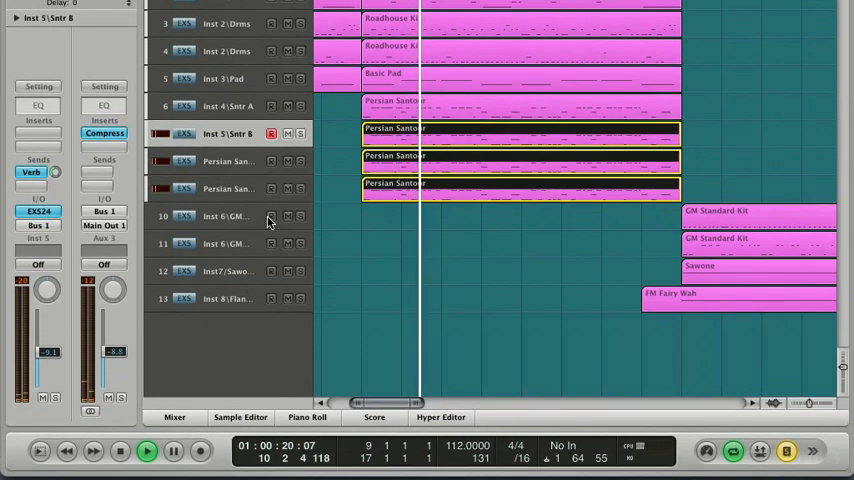
{"action": "left_click", "coordinate": [174, 416]}
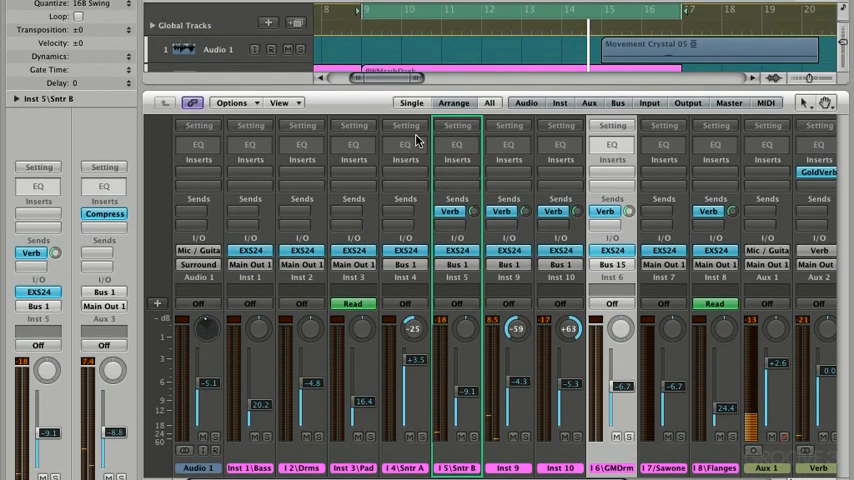
- Run the Humanize transform preset on the selected santoor regions via Select Only
{"action": "left_click", "coordinate": [260, 12]}
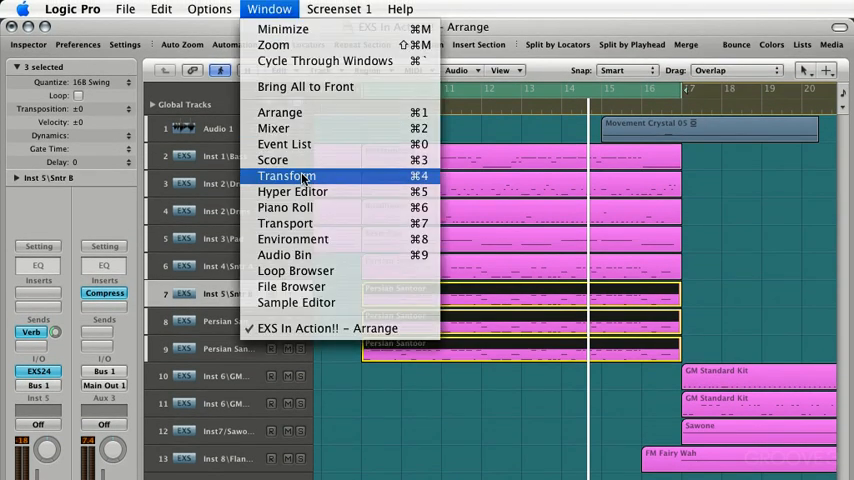
{"action": "left_click", "coordinate": [288, 176]}
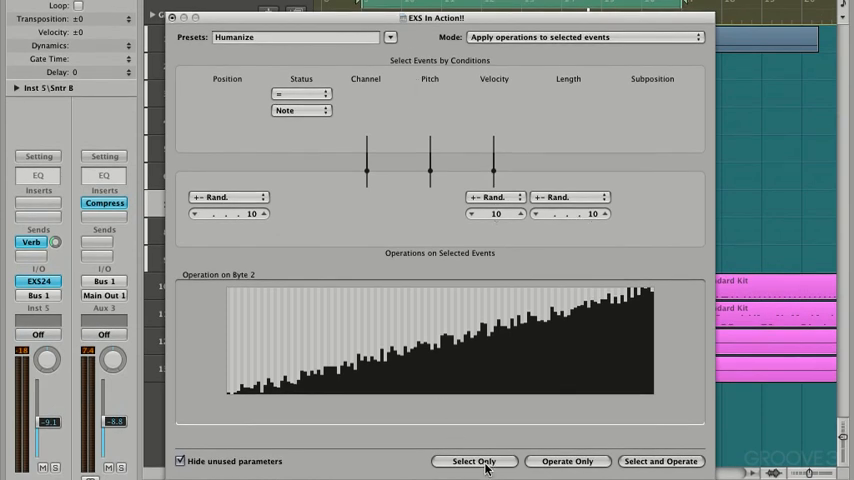
{"action": "left_click", "coordinate": [474, 460]}
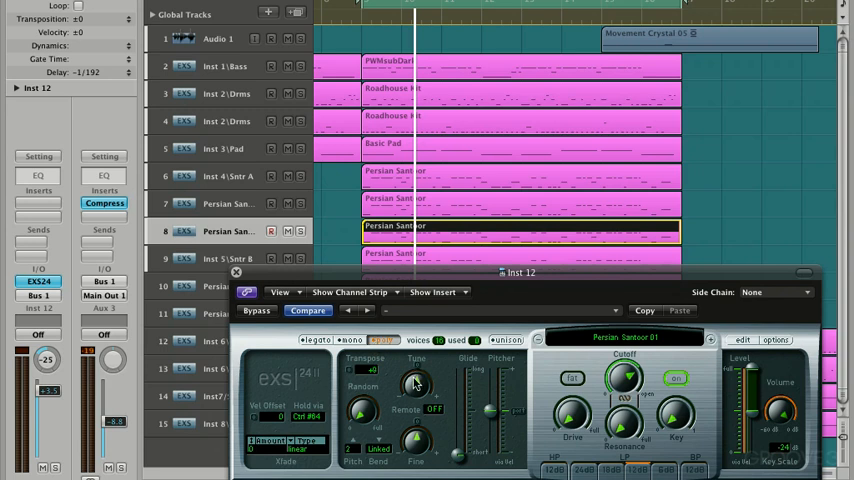
- Copy the Persian Santoor region onto the remaining santoor tracks
{"action": "left_click_drag", "start_coordinate": [416, 384], "coordinate": [416, 400]}
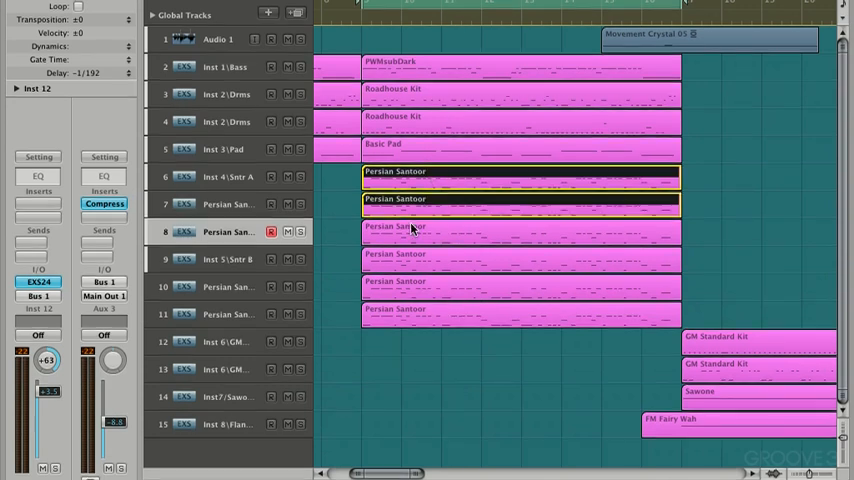
- Select every Persian Santoor region so only the santour stack plays in solo
{"action": "left_click", "coordinate": [268, 8]}
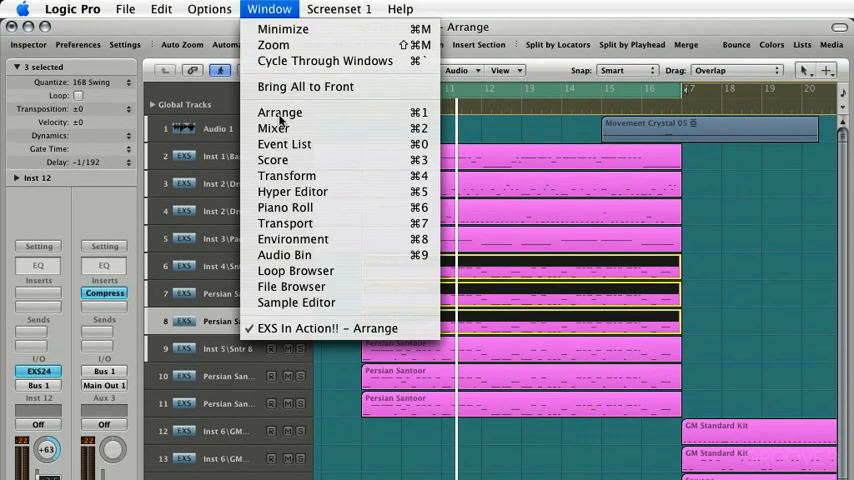
{"action": "mouse_move", "coordinate": [288, 176]}
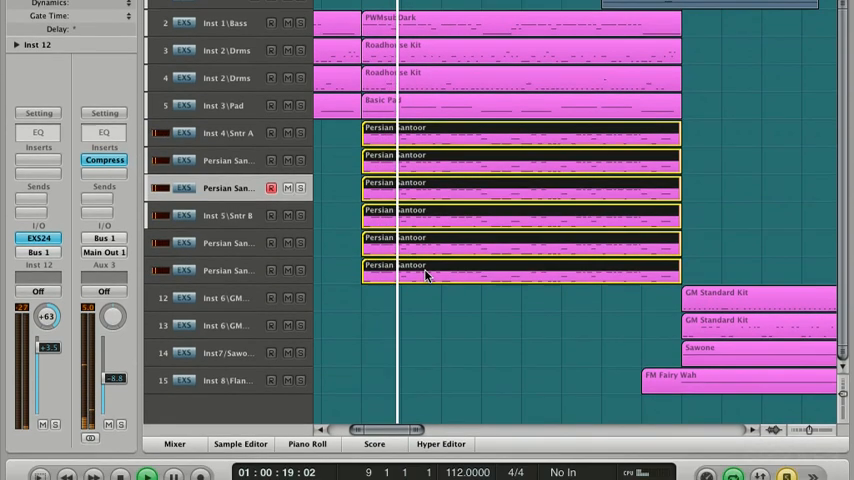
{"action": "left_click", "coordinate": [172, 444]}
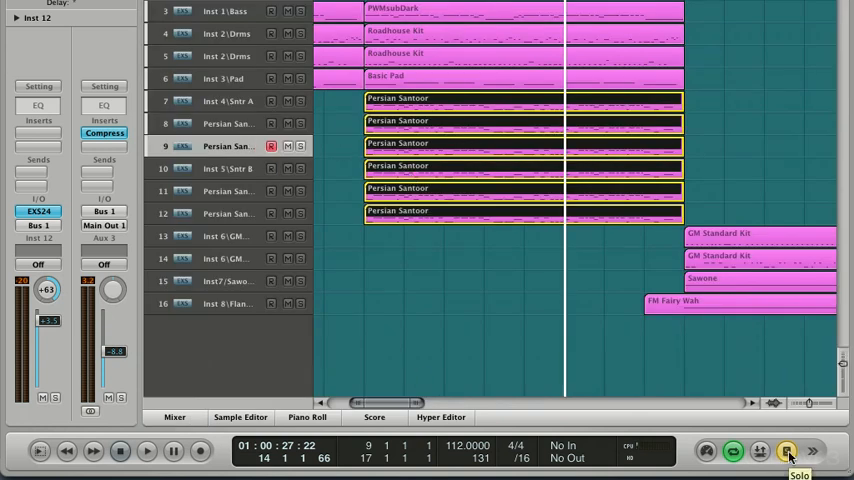
{"action": "left_click", "coordinate": [788, 444]}
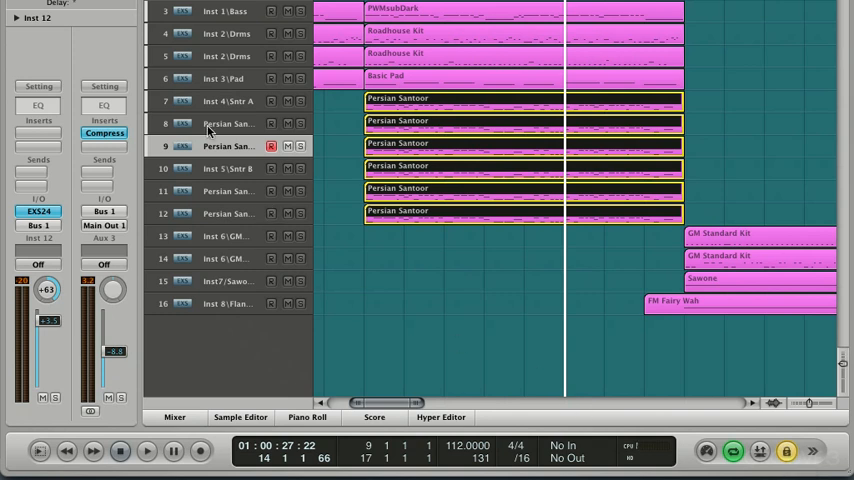
{"action": "mouse_move", "coordinate": [228, 122]}
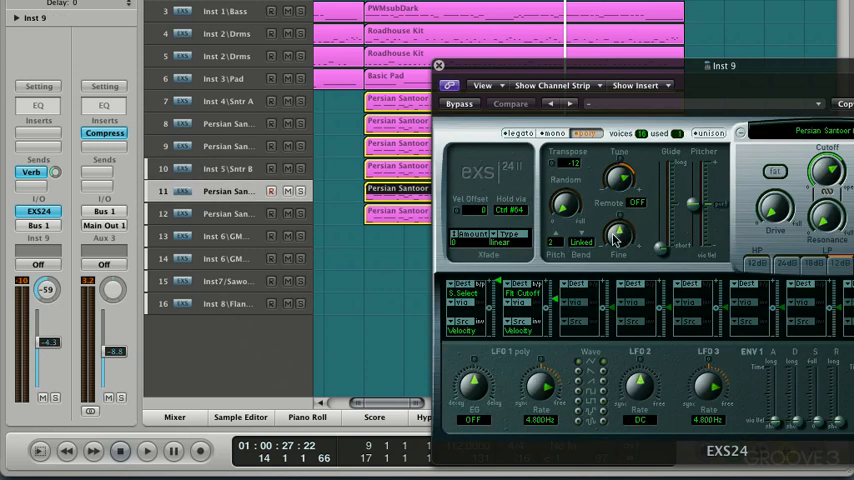
{"action": "left_click", "coordinate": [508, 104]}
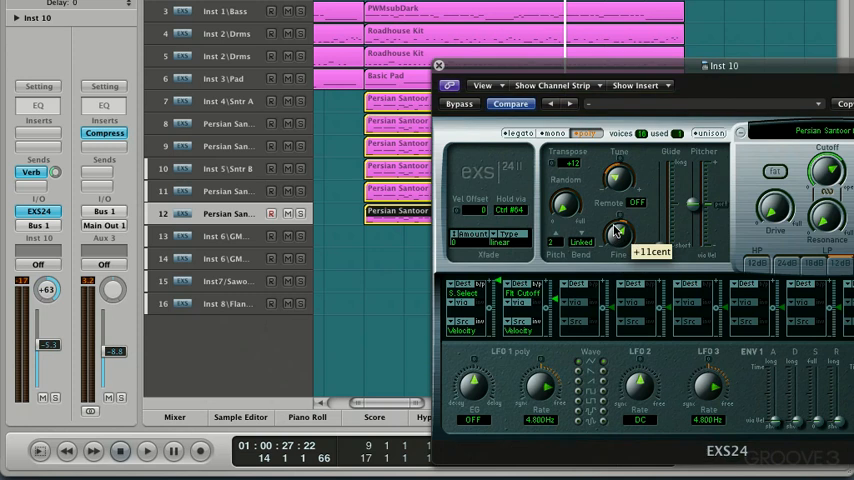
{"action": "left_click", "coordinate": [438, 64]}
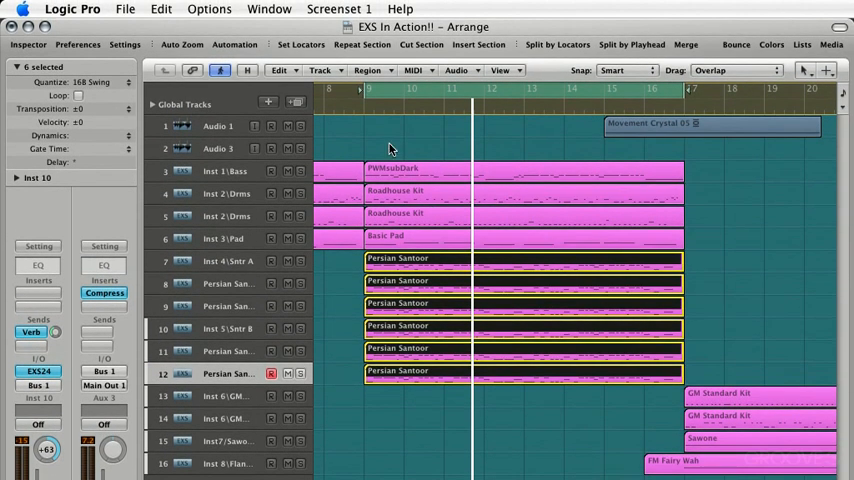
{"action": "mouse_move", "coordinate": [368, 404]}
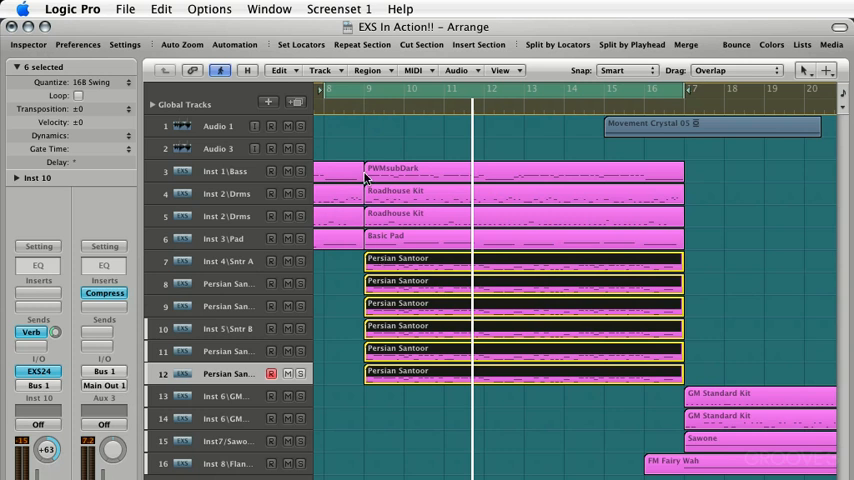
{"action": "mouse_move", "coordinate": [682, 90]}
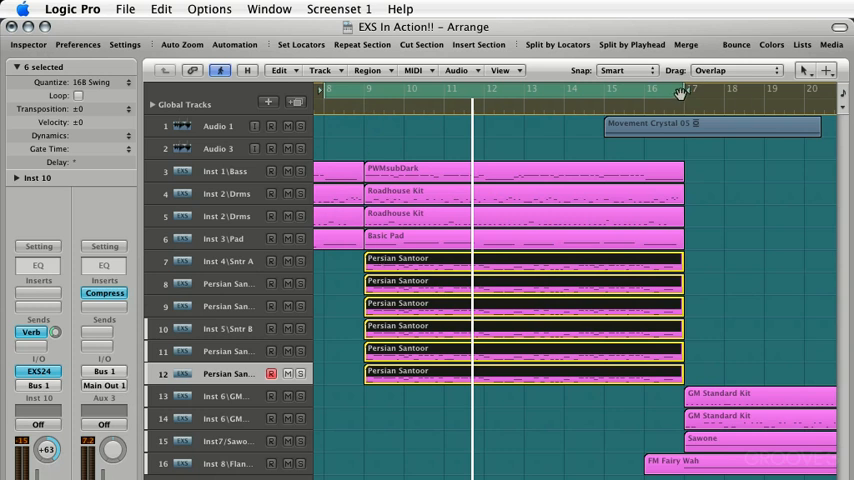
{"action": "mouse_move", "coordinate": [584, 122]}
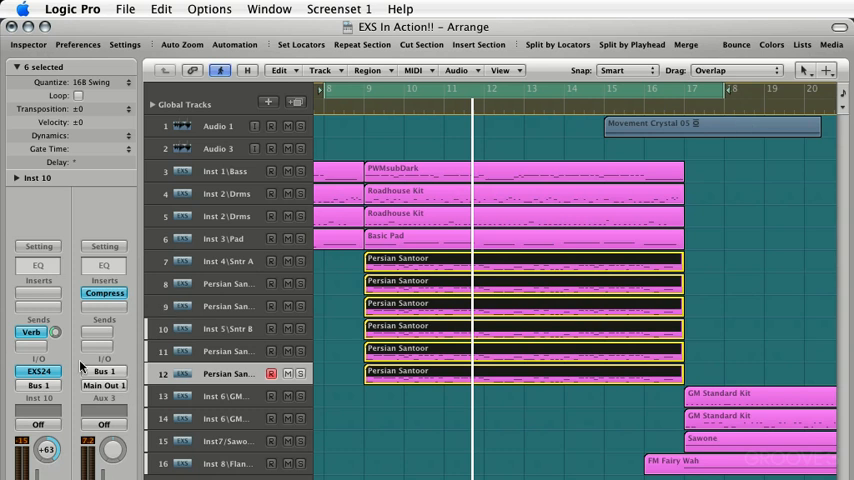
{"action": "mouse_move", "coordinate": [364, 420]}
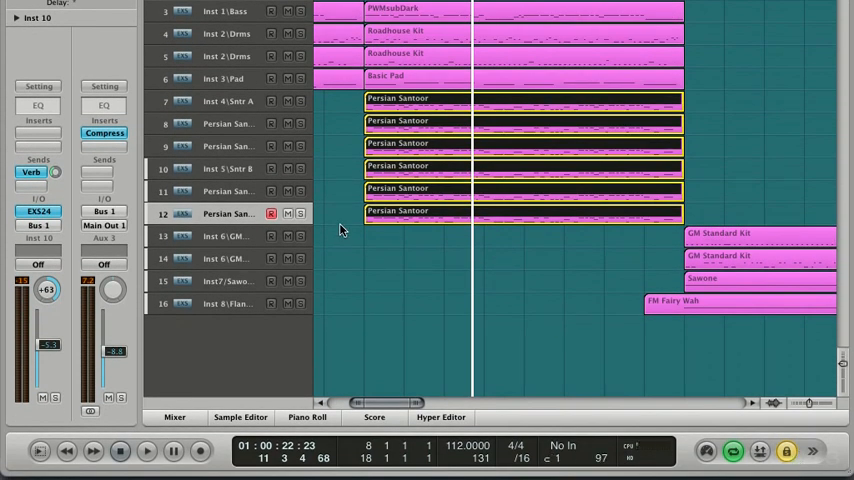
- Bounce the santour section from bar 8 to a PCM file added to the Audio Bin
{"action": "left_click", "coordinate": [172, 416]}
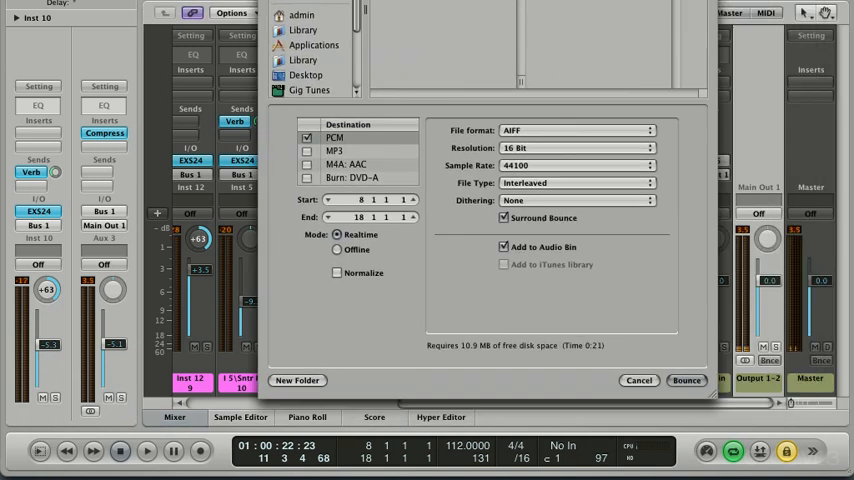
{"action": "left_click", "coordinate": [504, 216]}
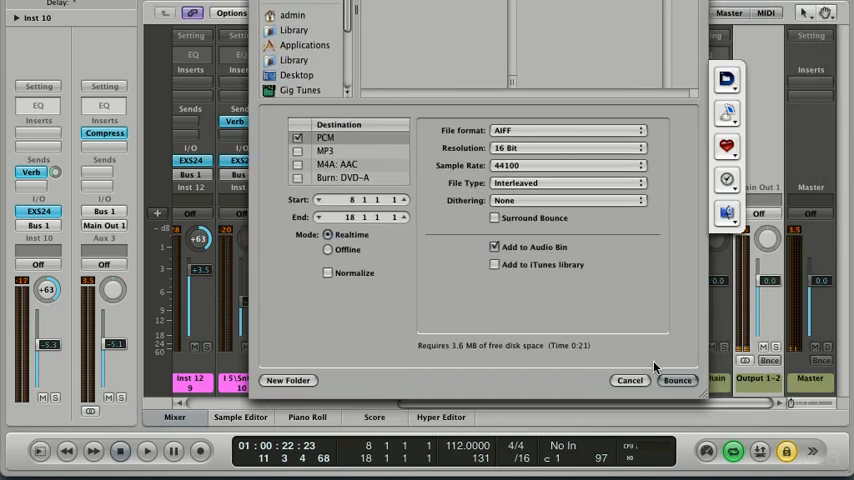
{"action": "left_click", "coordinate": [676, 380]}
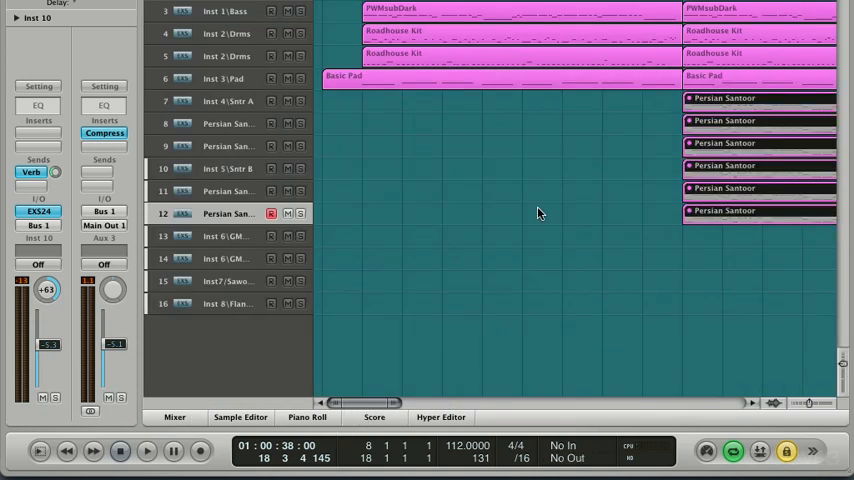
- Mute the original Persian Santoor MIDI tracks now replaced by the bounce
{"action": "left_click", "coordinate": [228, 100]}
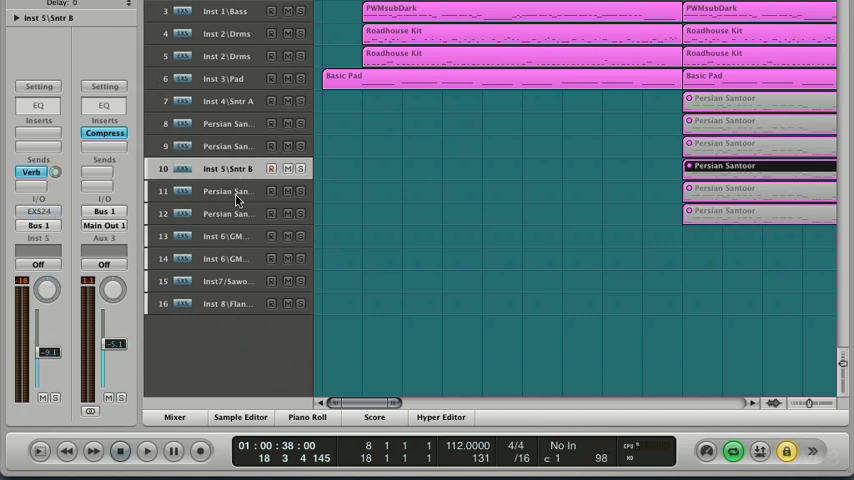
{"action": "left_click", "coordinate": [228, 192]}
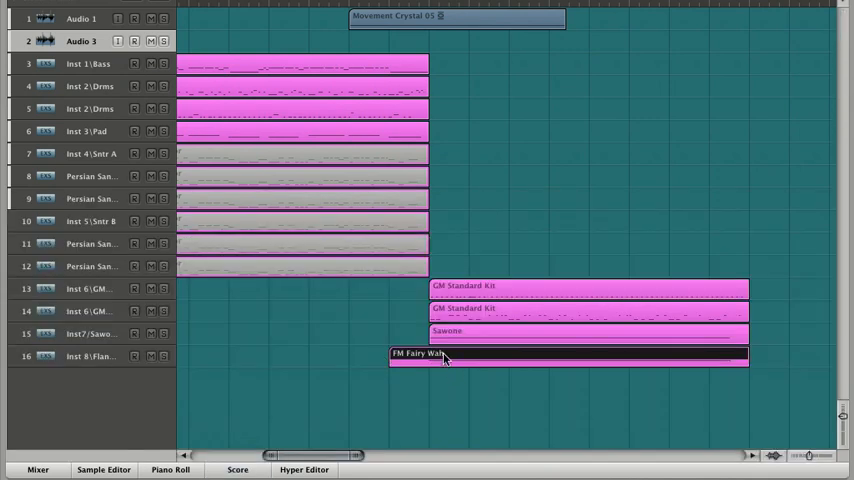
- Move the FM Fairy Wah region to bar 1 alongside the Santoor bounce
{"action": "left_click_drag", "start_coordinate": [444, 356], "coordinate": [196, 356]}
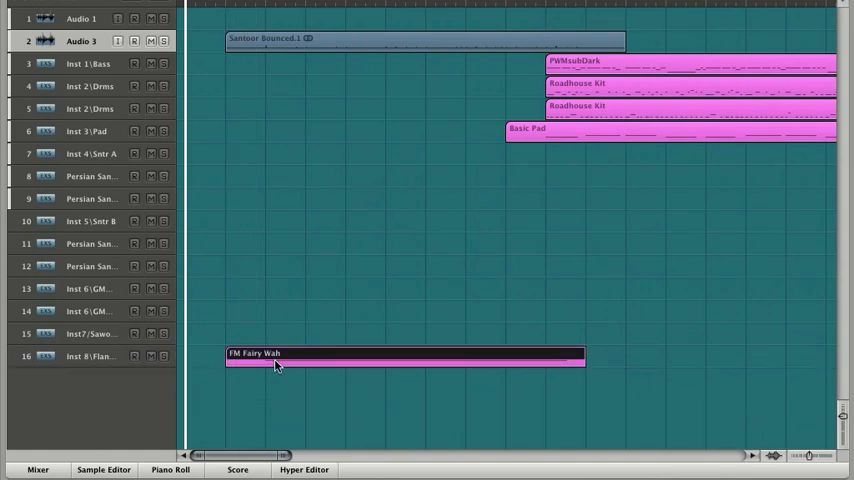
{"action": "mouse_move", "coordinate": [252, 140]}
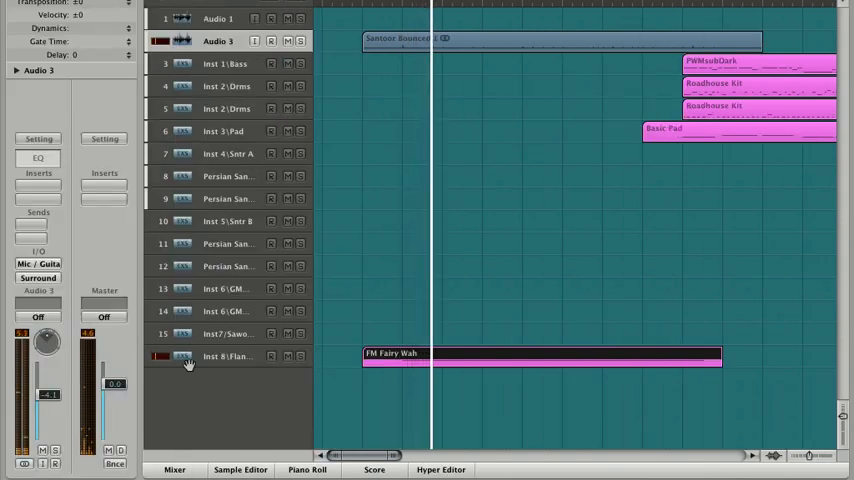
{"action": "left_click", "coordinate": [224, 356]}
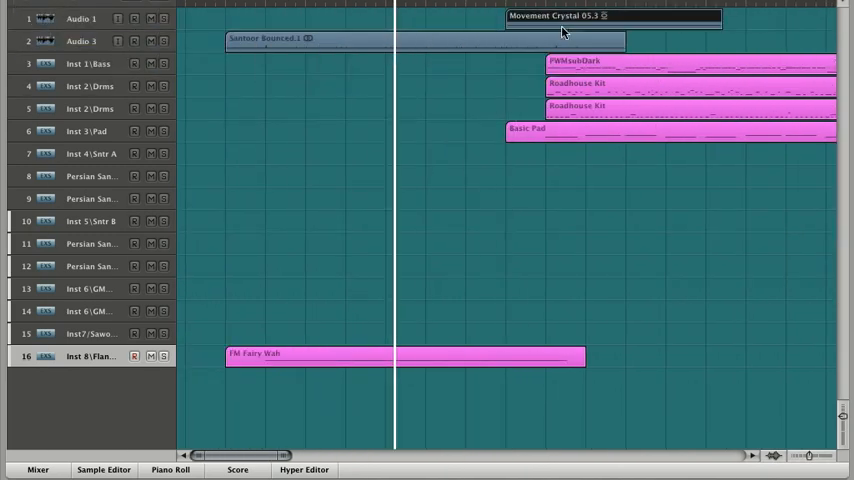
{"action": "mouse_move", "coordinate": [500, 22]}
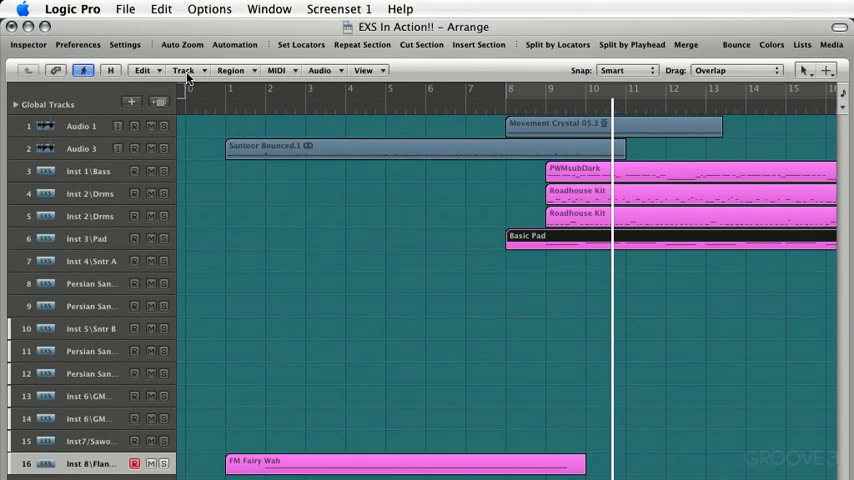
- Select all band regions after the intro and shift them to start after bar 9
{"action": "left_click", "coordinate": [146, 72]}
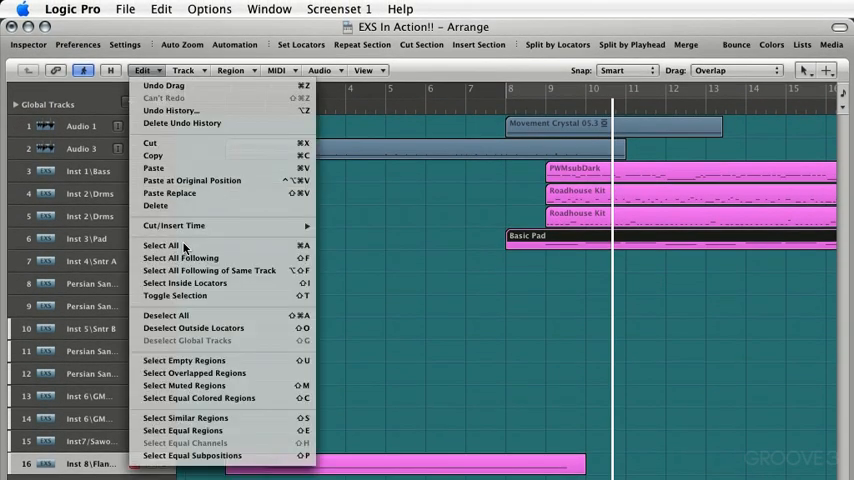
{"action": "left_click", "coordinate": [172, 244]}
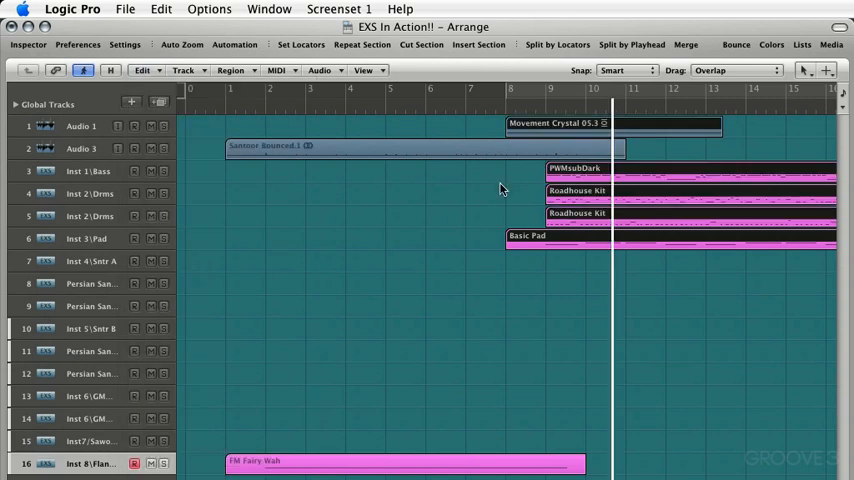
{"action": "mouse_move", "coordinate": [520, 130]}
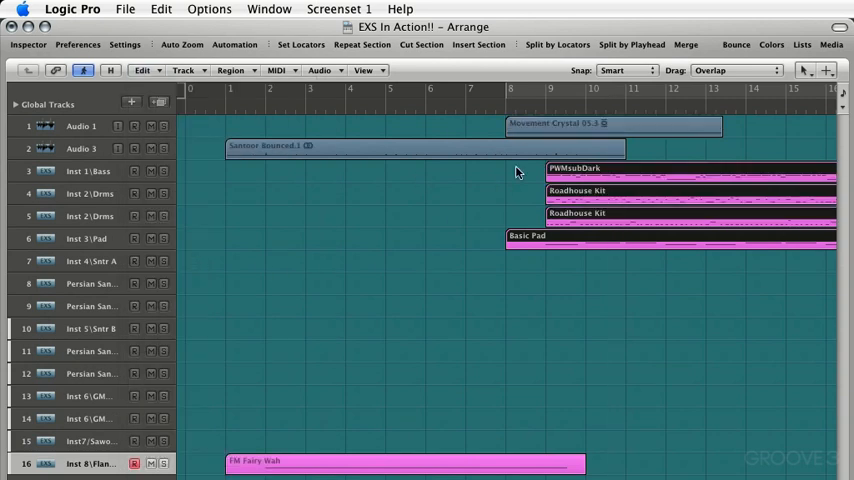
{"action": "left_click_drag", "start_coordinate": [544, 168], "coordinate": [596, 180]}
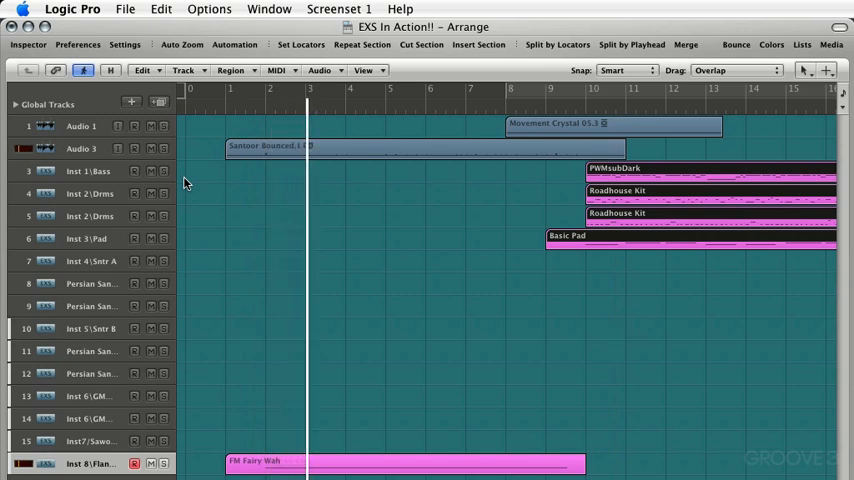
{"action": "left_click", "coordinate": [350, 88]}
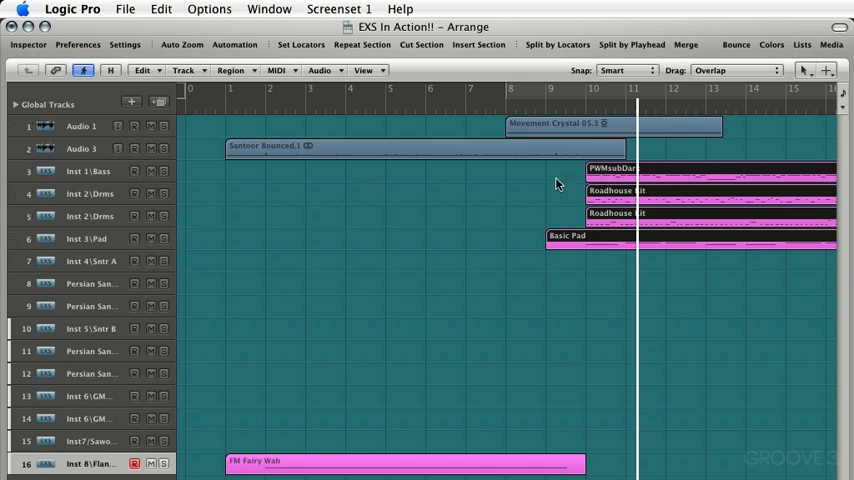
{"action": "mouse_move", "coordinate": [712, 224]}
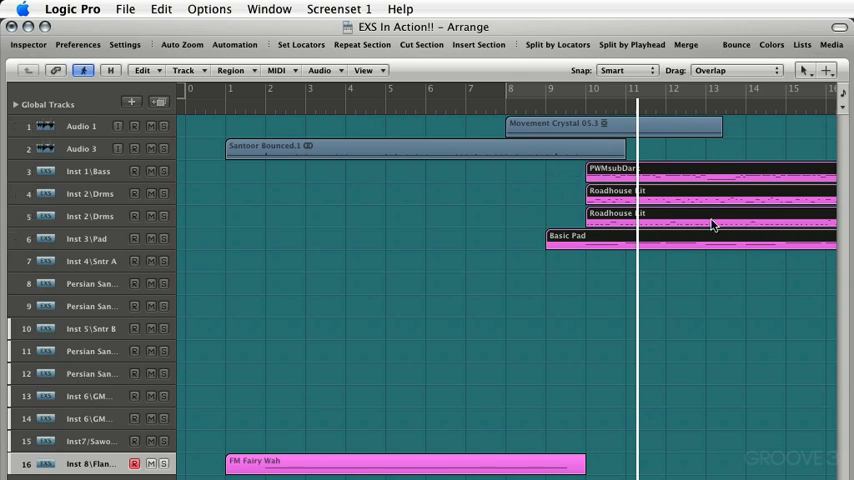
{"action": "mouse_move", "coordinate": [488, 192]}
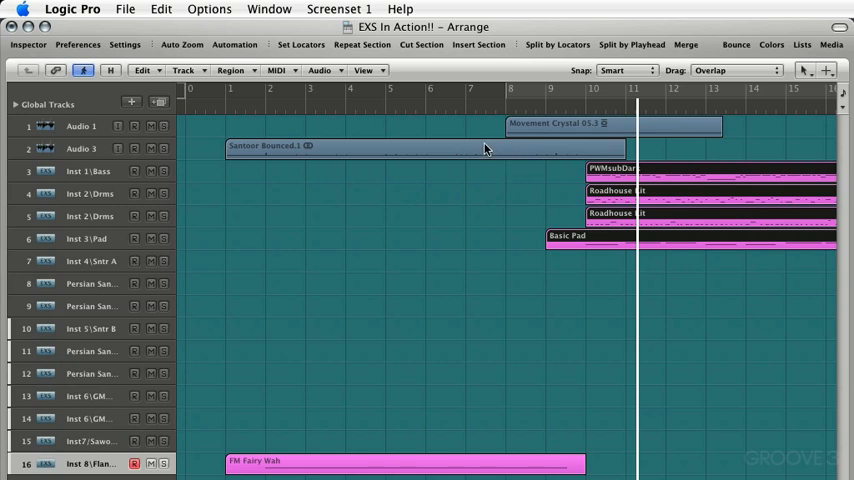
{"action": "mouse_move", "coordinate": [556, 152]}
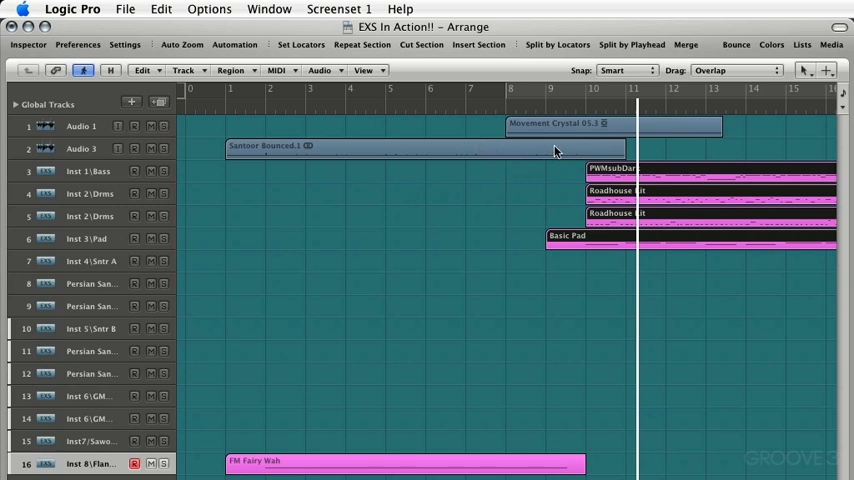